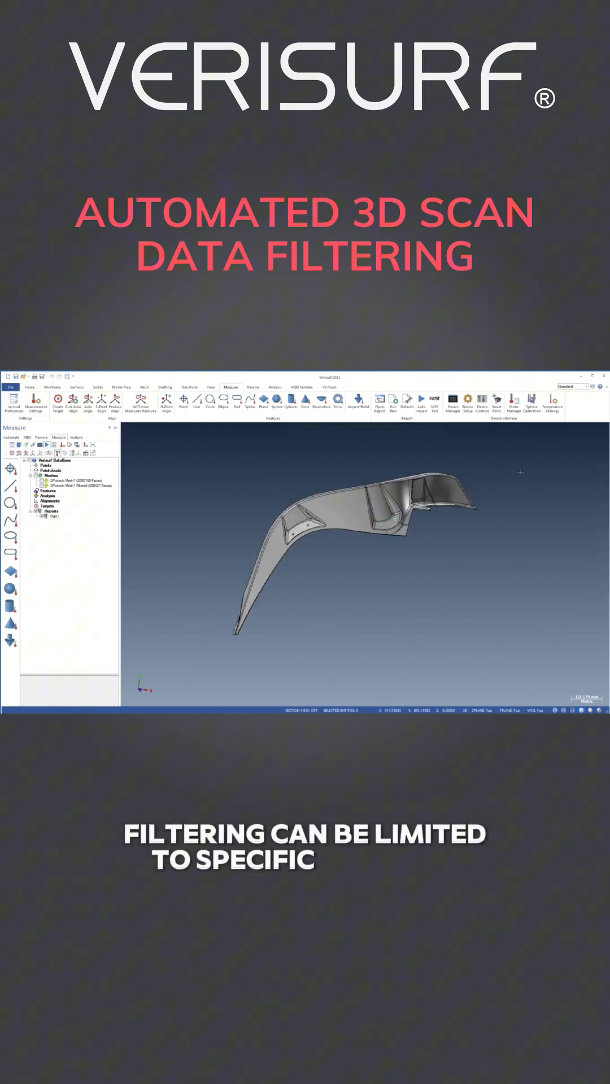
Step: Select the merged scan point cloud in the Measure tree for projection filtering
click(358, 387)
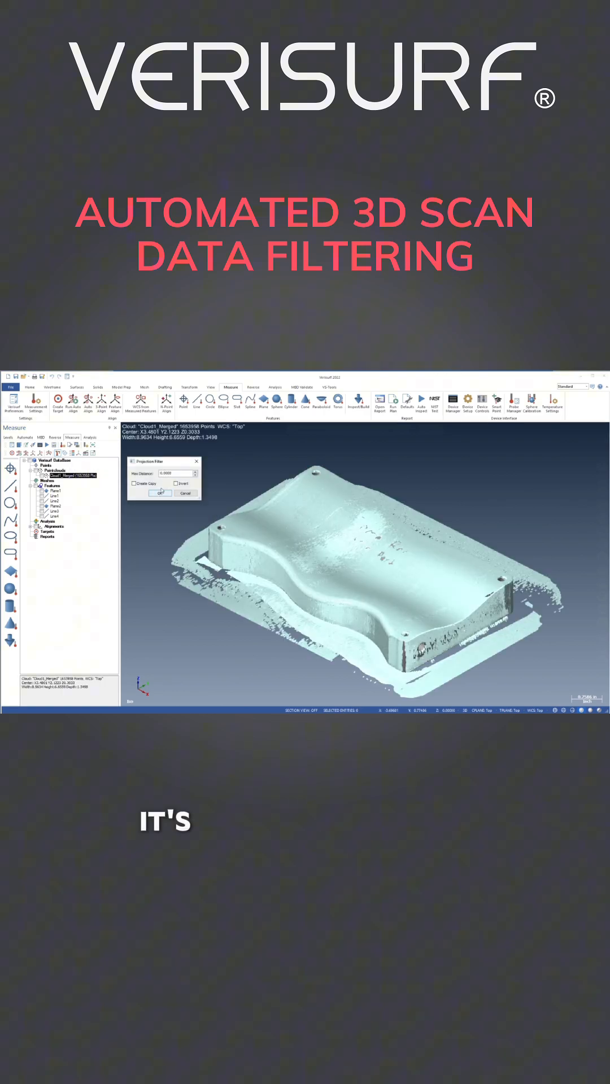
Step: Apply the Projection Filter with the current Max Distance, turning in-range points red
click(160, 493)
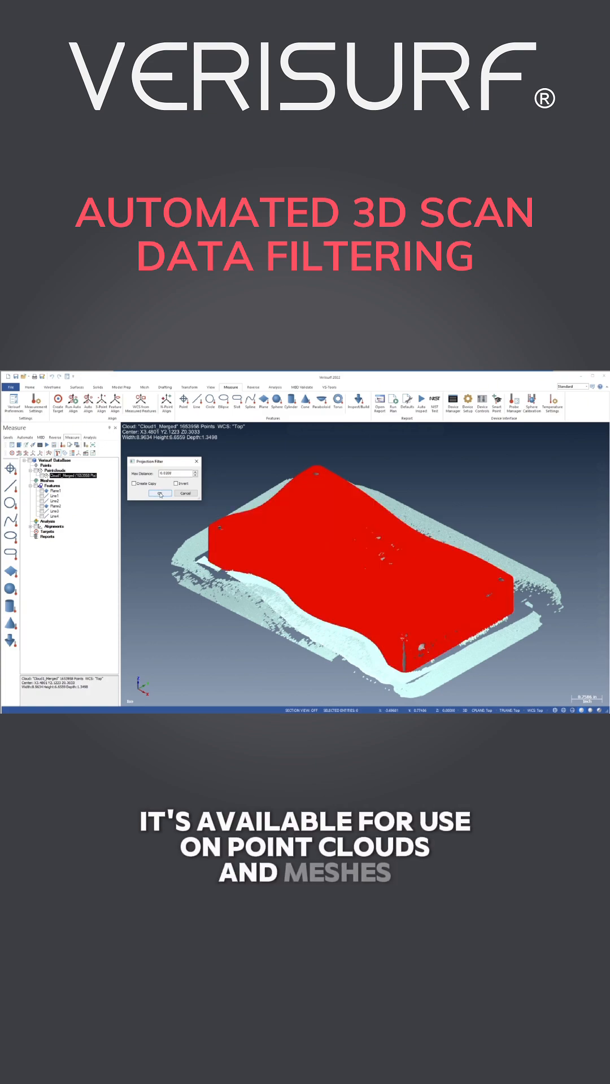